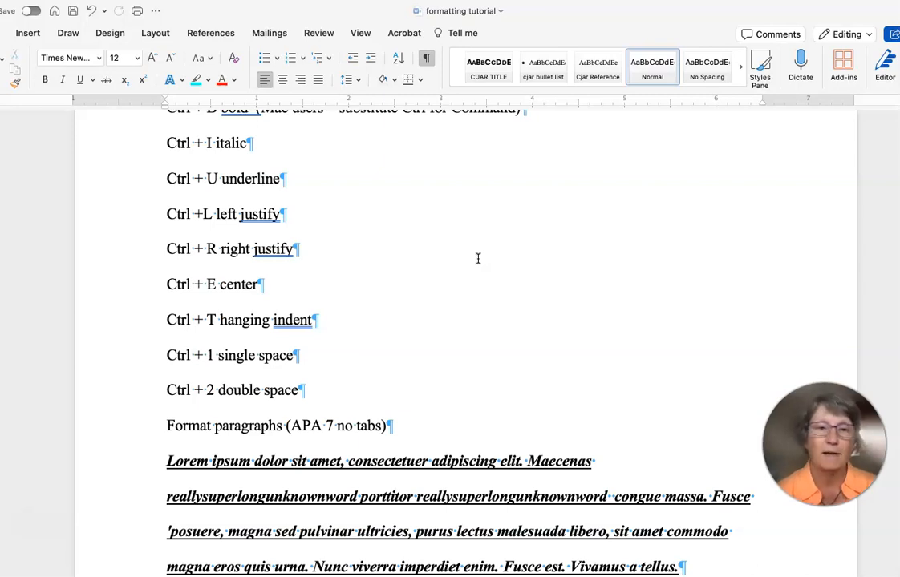
Toggle italics on and off for the paragraph, then remove its underline, leaving it bold.
{"action": "scroll", "scroll_direction": "down", "scroll_amount": 3}
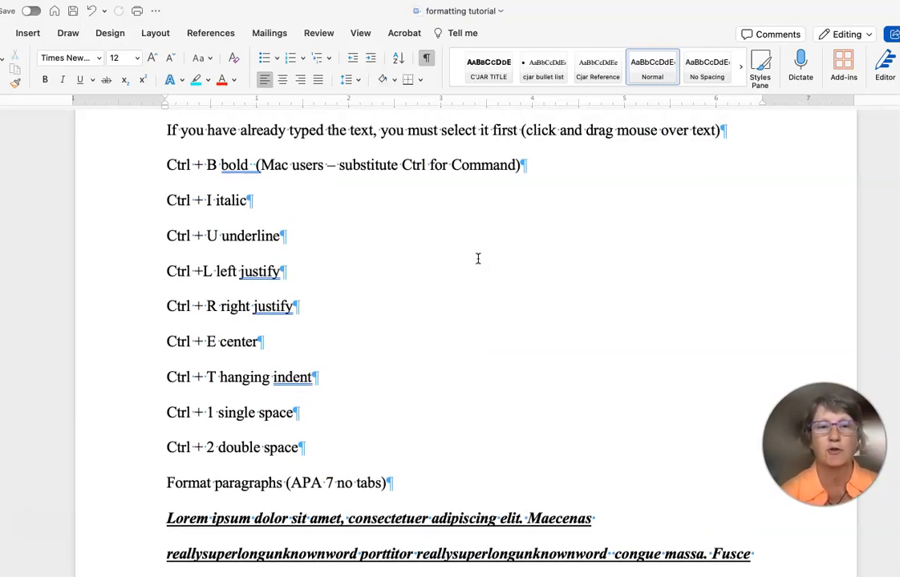
{"action": "scroll", "scroll_direction": "down", "scroll_amount": 3}
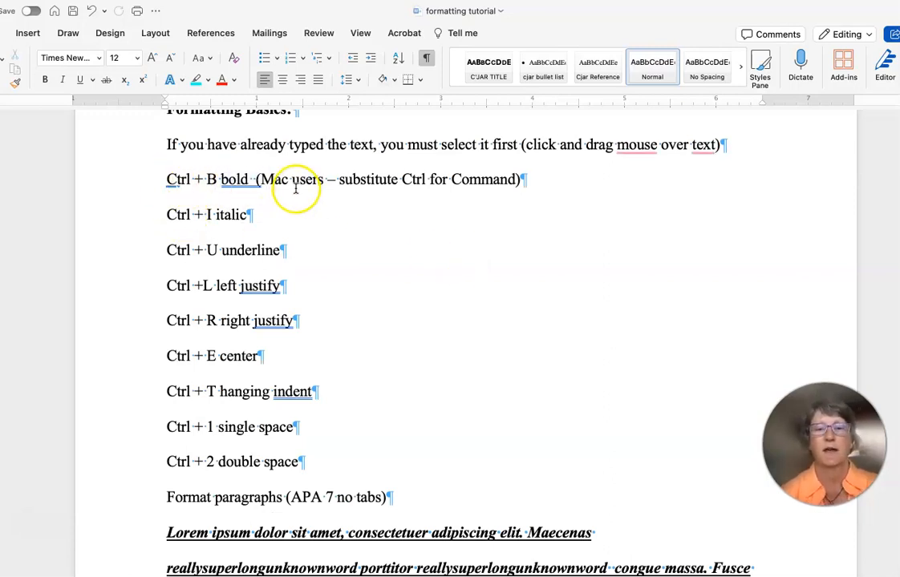
{"action": "mouse_move", "coordinate": [465, 208]}
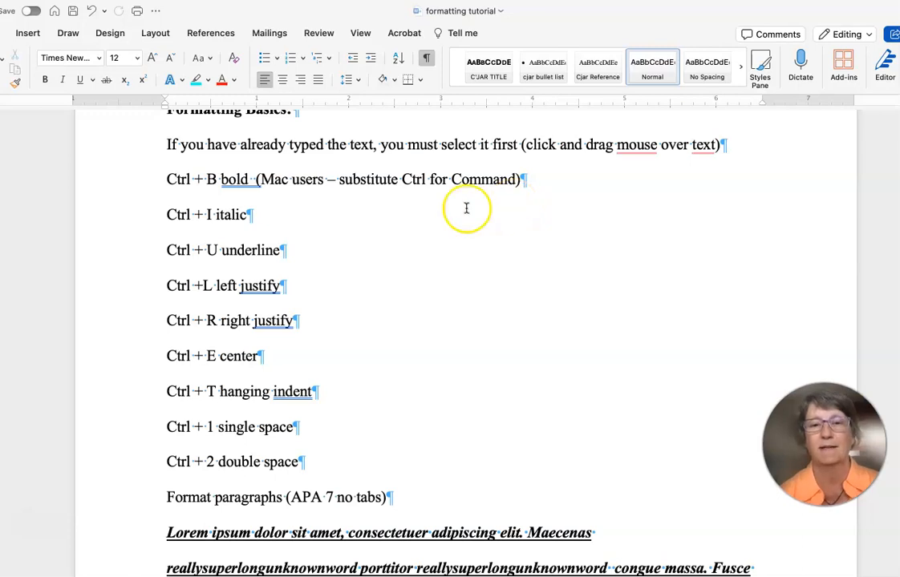
{"action": "scroll", "scroll_direction": "up", "scroll_amount": 3}
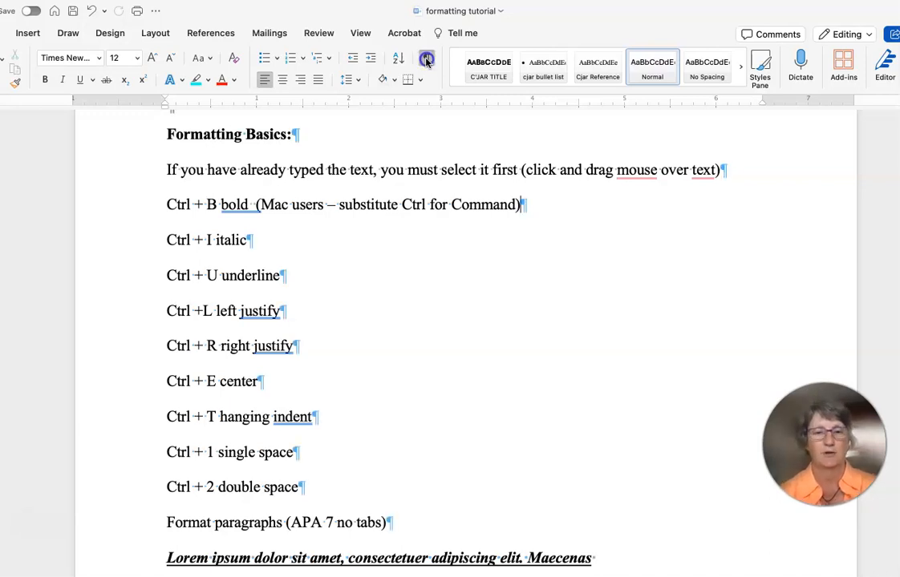
{"action": "scroll", "scroll_direction": "down", "scroll_amount": 3}
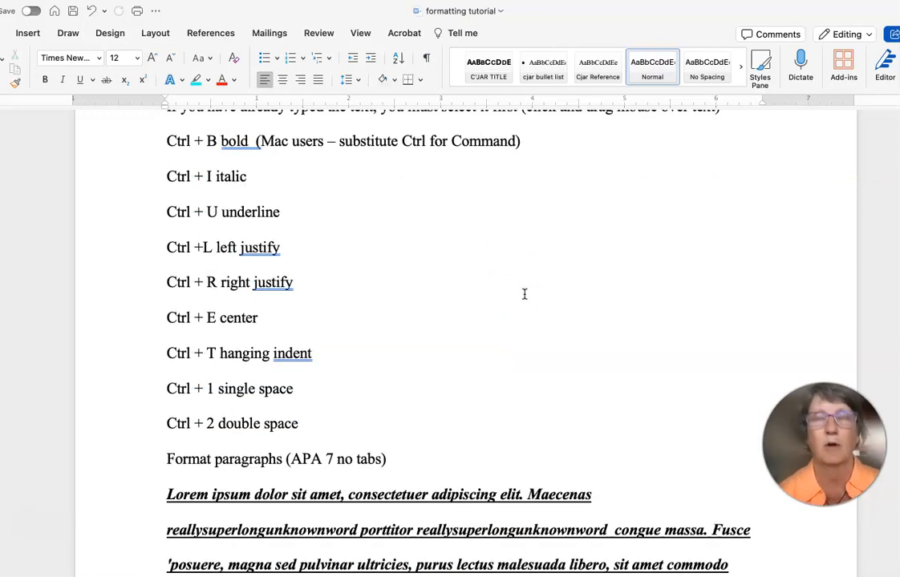
{"action": "scroll", "scroll_direction": "down", "scroll_amount": 3}
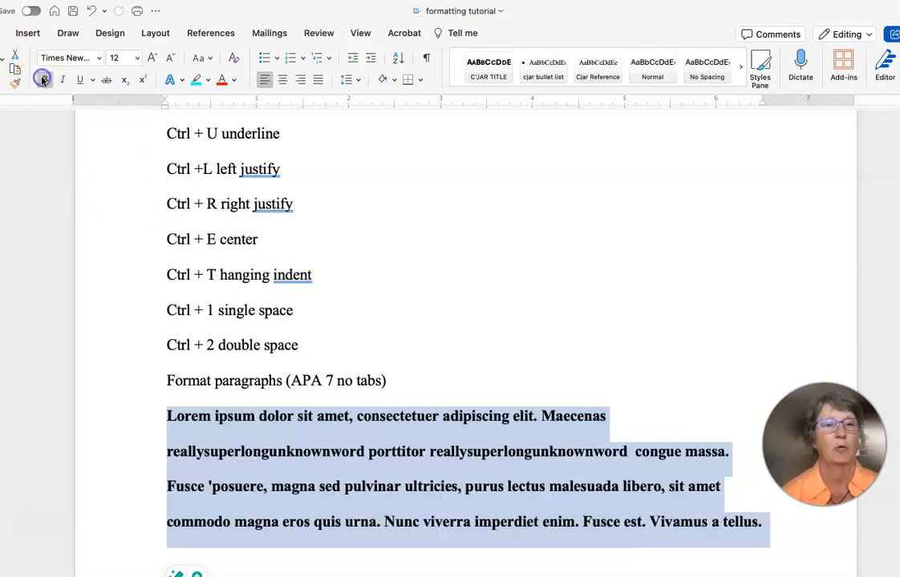
{"action": "left_click", "coordinate": [80, 80]}
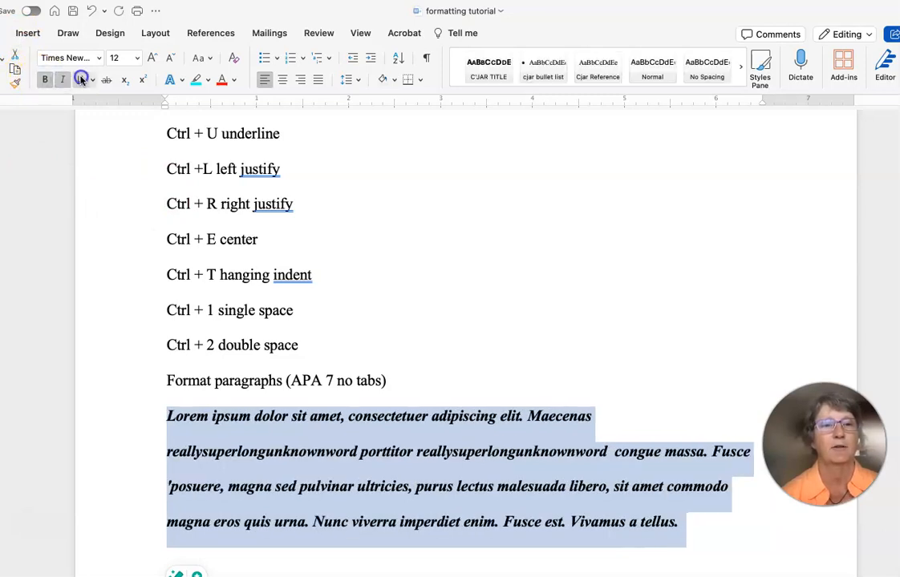
{"action": "left_click", "coordinate": [80, 79]}
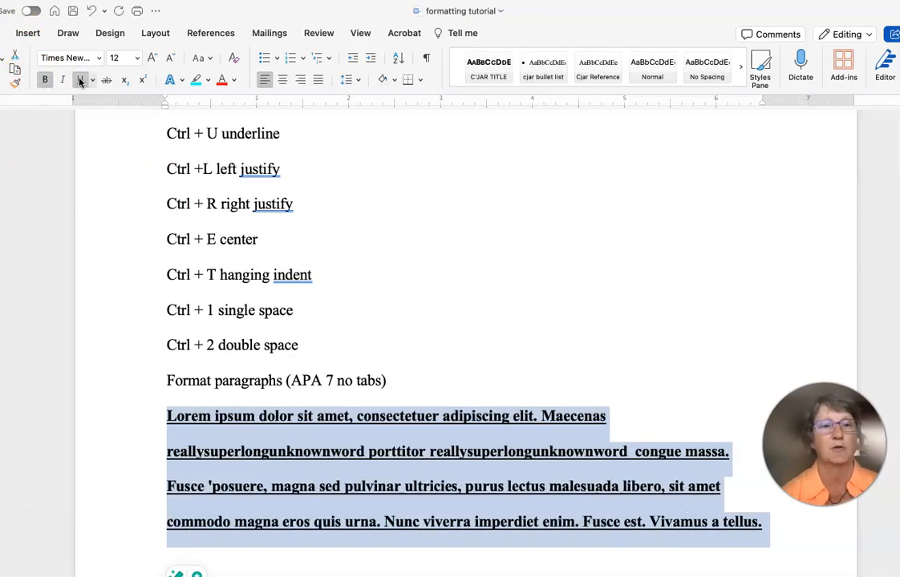
{"action": "left_click", "coordinate": [80, 80]}
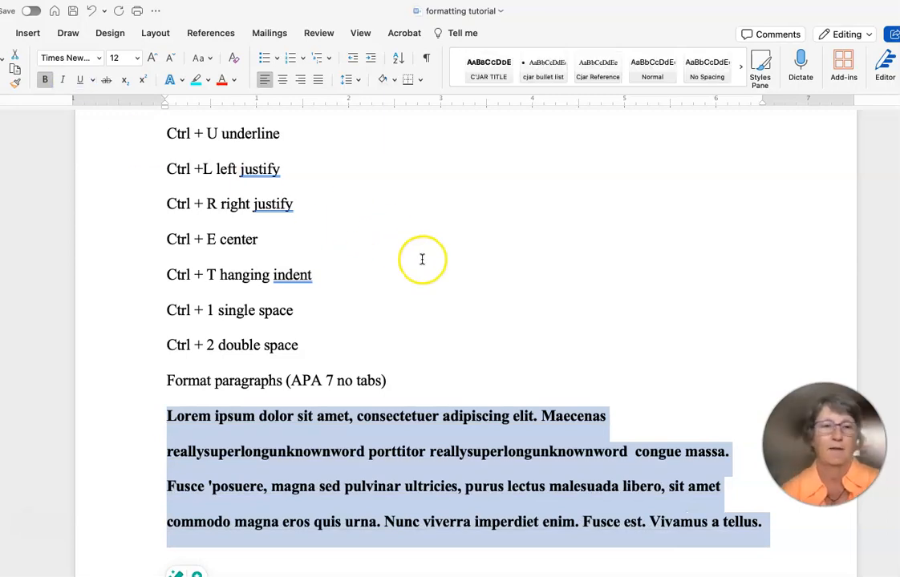
{"action": "mouse_move", "coordinate": [346, 211]}
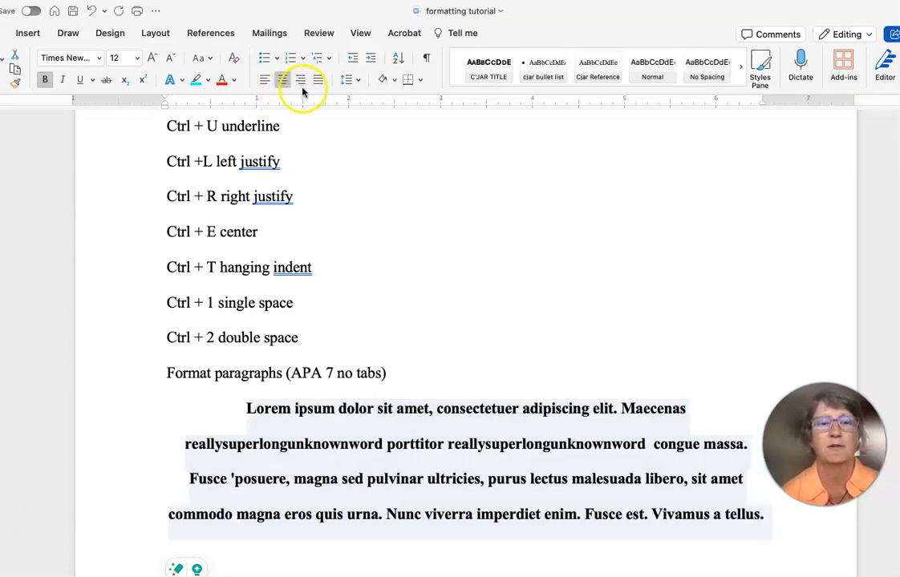
Align the paragraph right, then justify it across the full page width.
{"action": "left_click", "coordinate": [300, 80]}
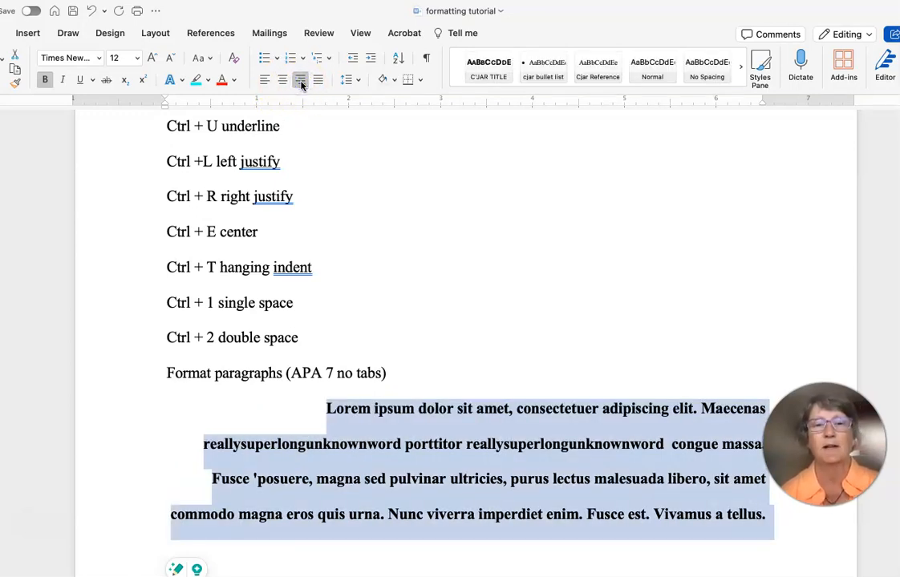
{"action": "left_click", "coordinate": [317, 80]}
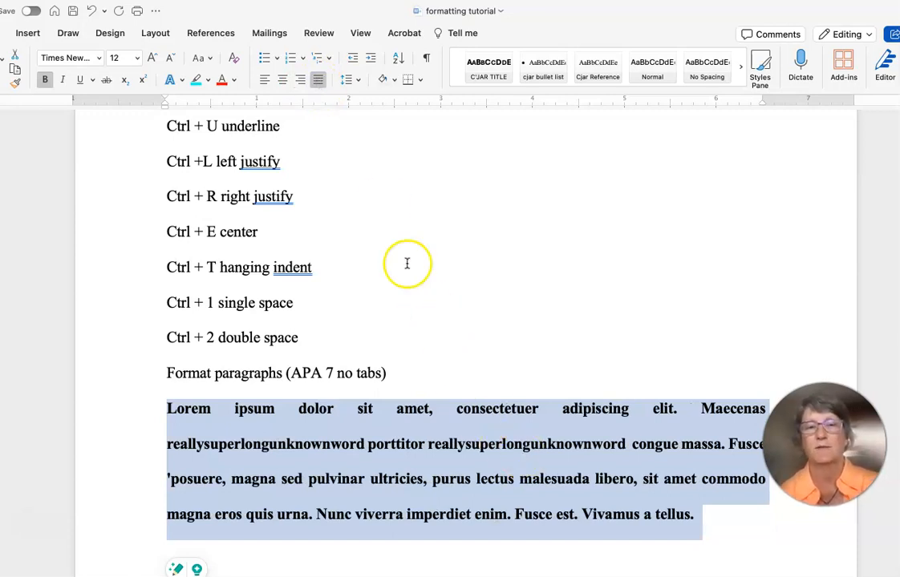
{"action": "mouse_move", "coordinate": [442, 396]}
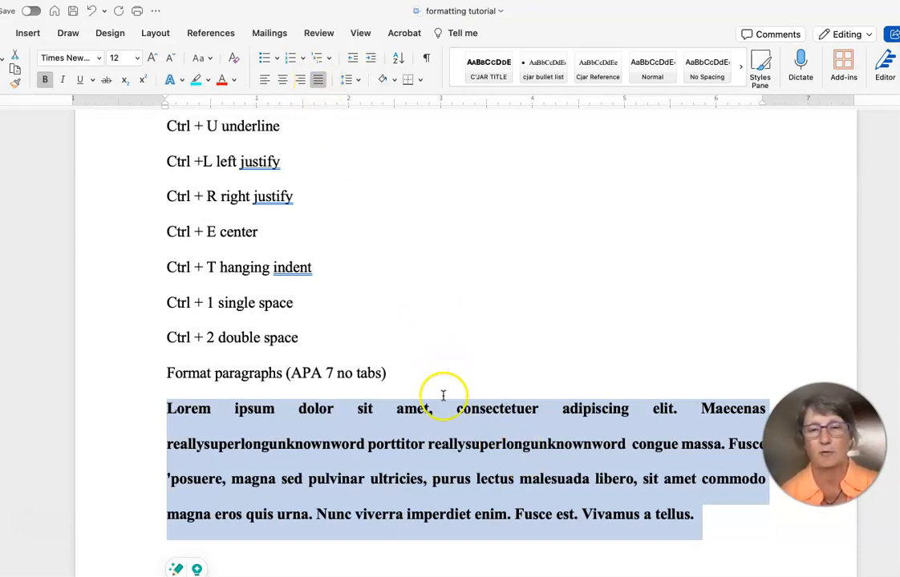
{"action": "mouse_move", "coordinate": [609, 417]}
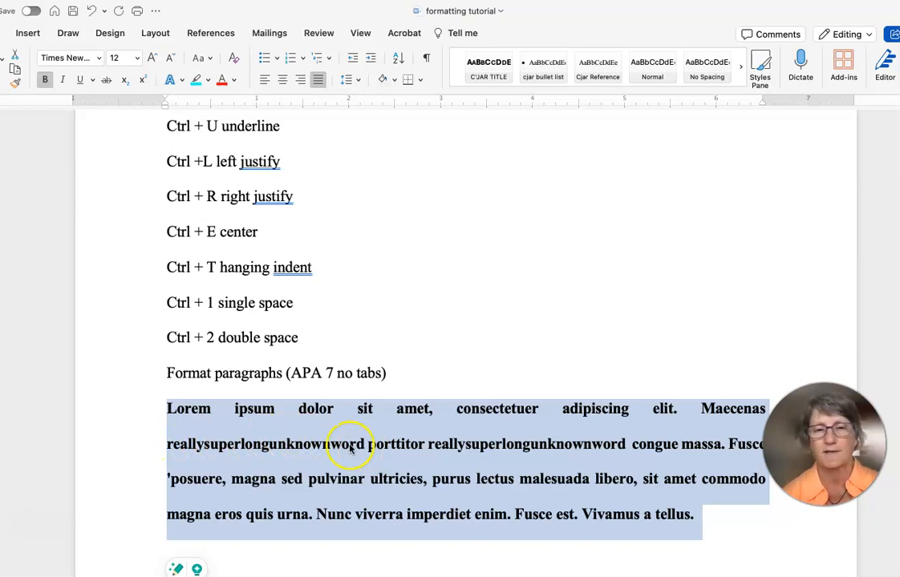
{"action": "mouse_move", "coordinate": [698, 409]}
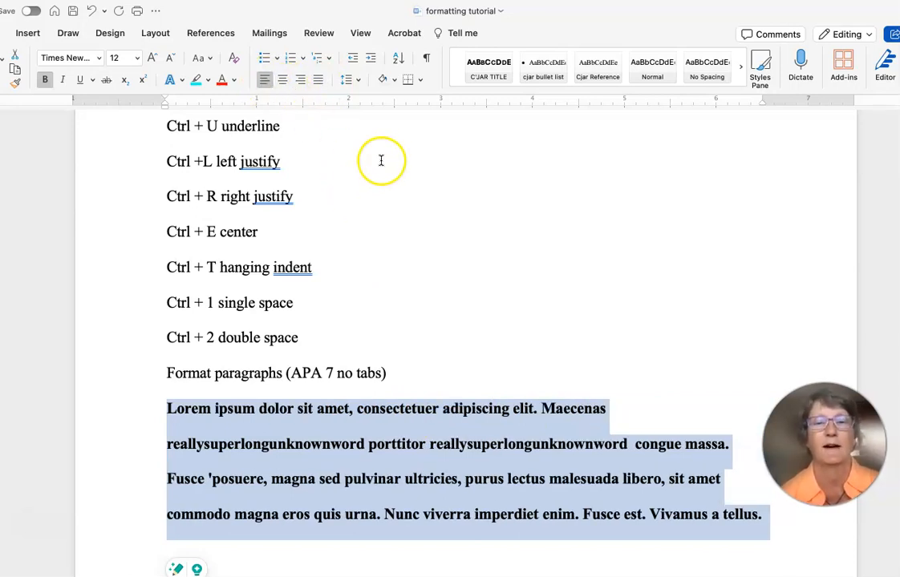
{"action": "mouse_move", "coordinate": [382, 128]}
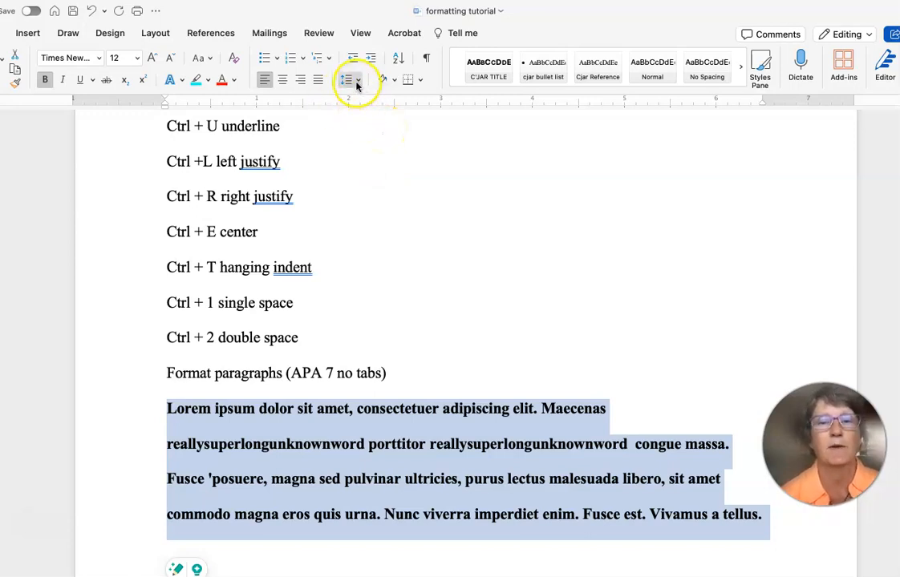
{"action": "left_click", "coordinate": [350, 80]}
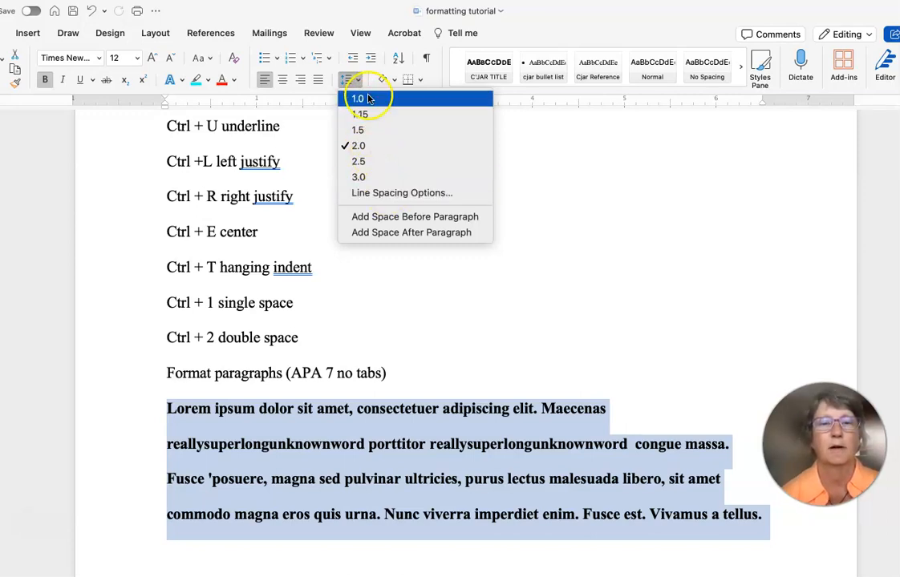
{"action": "left_click", "coordinate": [358, 98]}
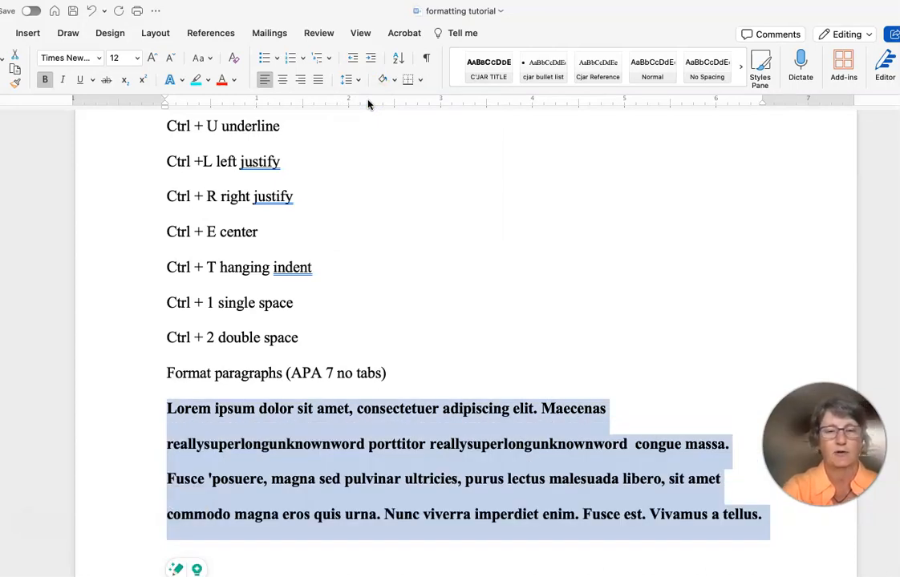
{"action": "left_click", "coordinate": [350, 80]}
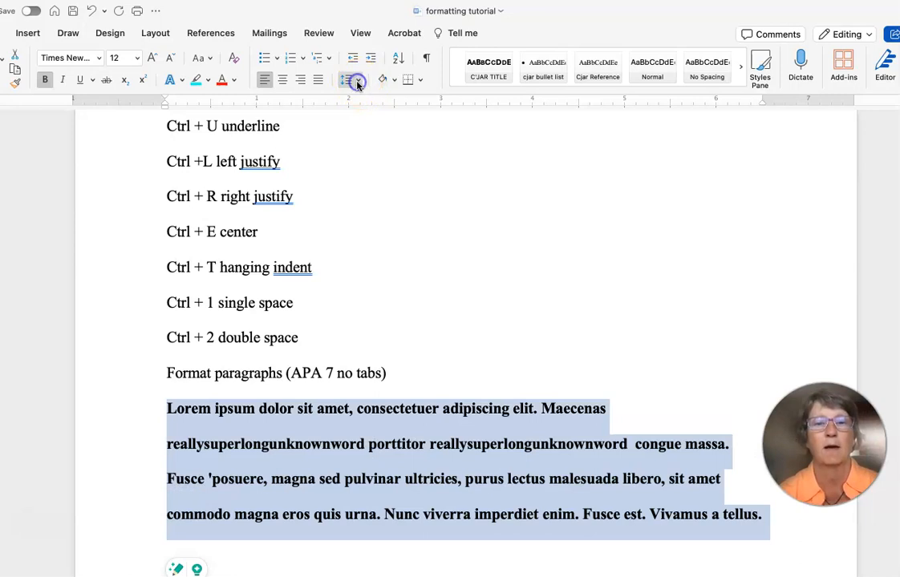
{"action": "left_click", "coordinate": [350, 79]}
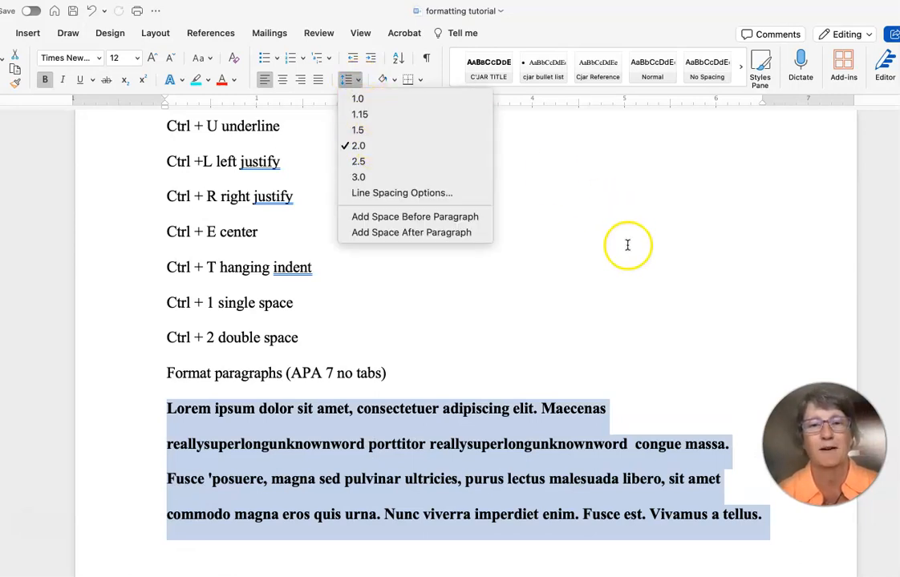
{"action": "left_click", "coordinate": [629, 245]}
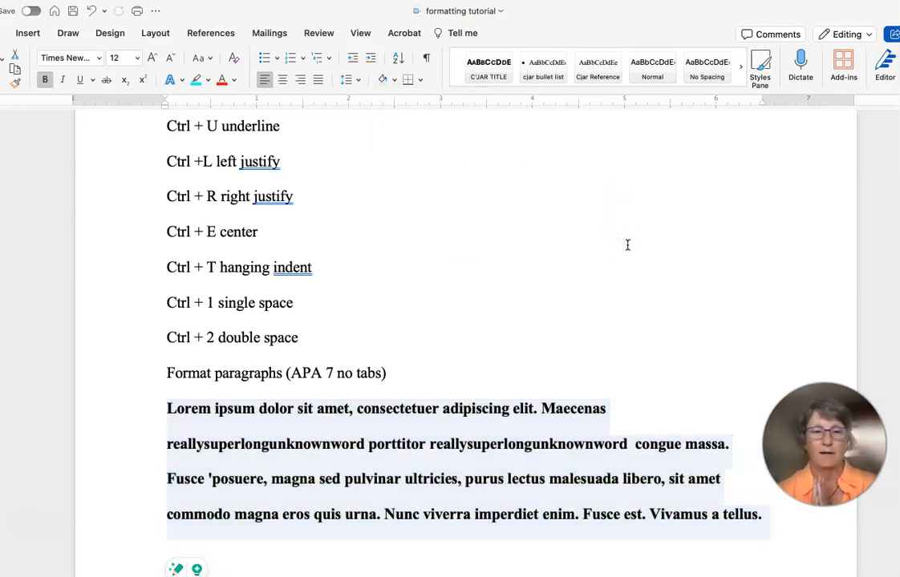